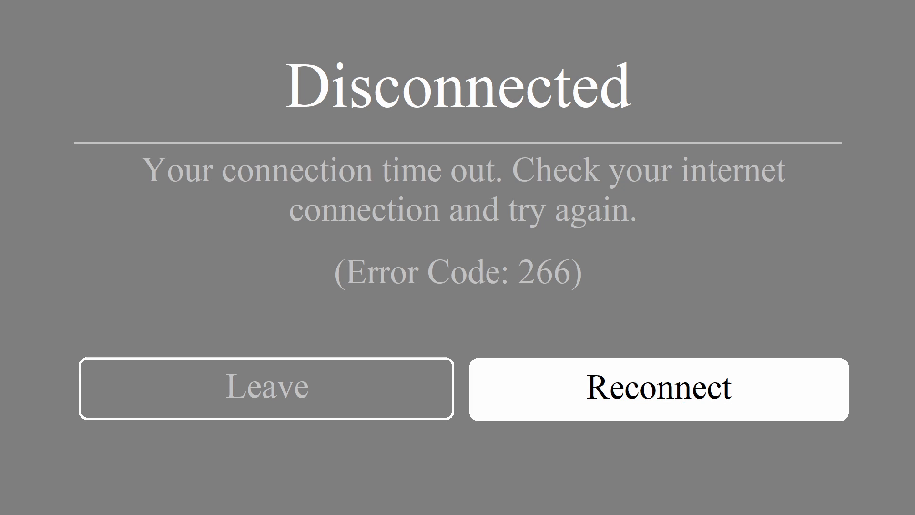
- Leave the disconnected game, returning to the Weapon Fighting Simulator page
{"action": "left_click", "coordinate": [657, 389]}
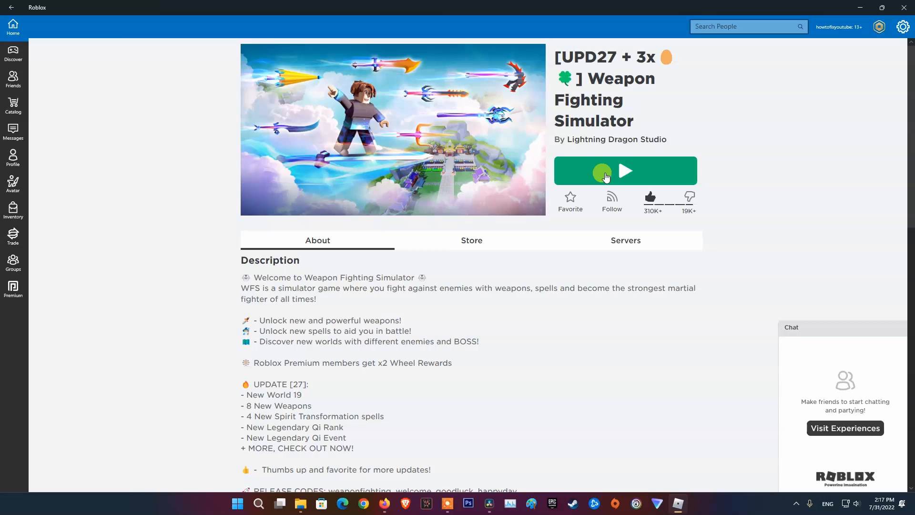
{"action": "mouse_move", "coordinate": [131, 98]}
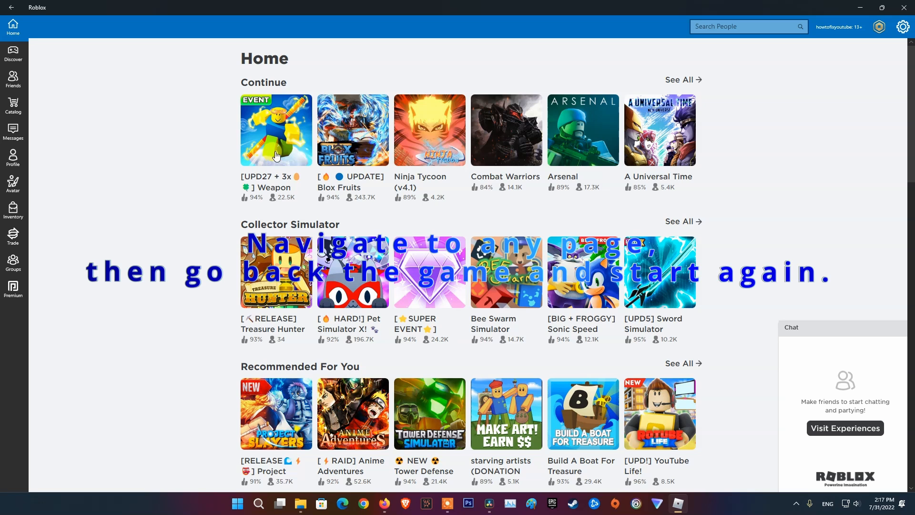
- Retry Weapon Fighting Simulator from the Continue row on the home page
{"action": "left_click", "coordinate": [275, 130]}
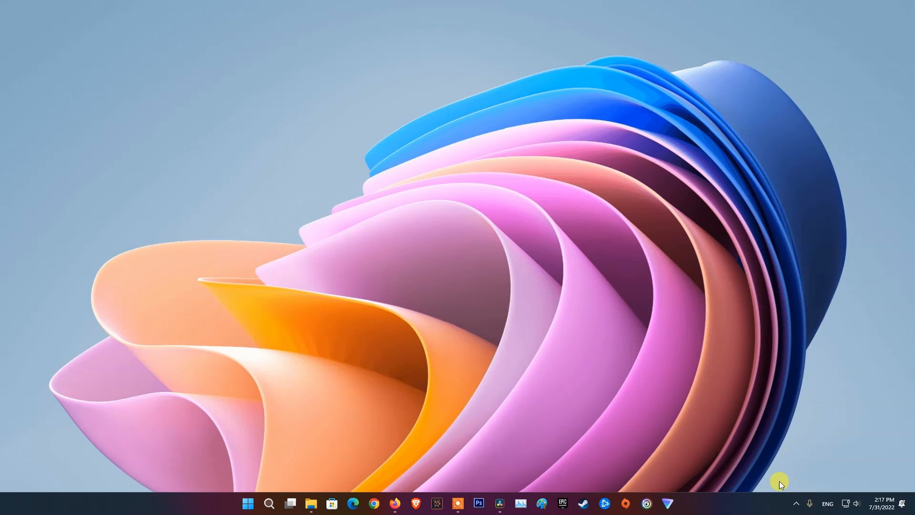
{"action": "mouse_move", "coordinate": [306, 435]}
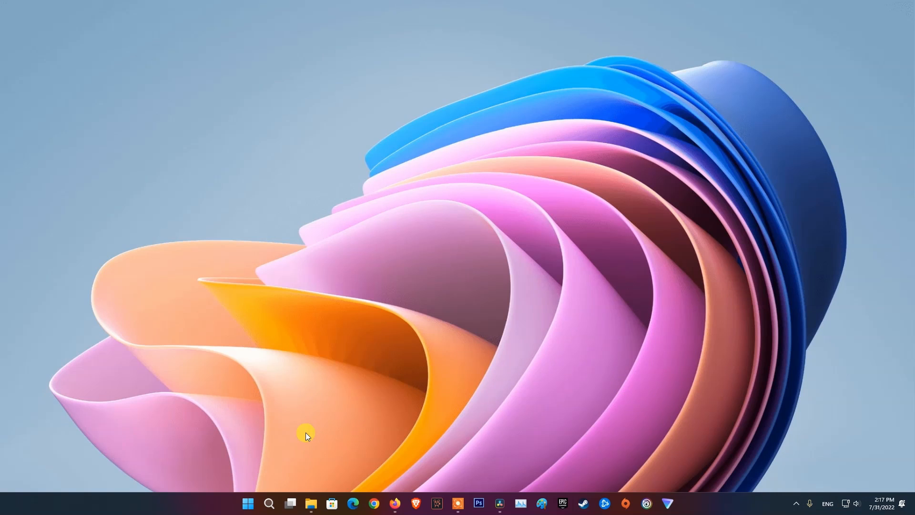
- Relaunch Roblox from recent apps, revisit the Weapon Fighting Simulator page, then close Roblox
{"action": "left_click", "coordinate": [269, 504]}
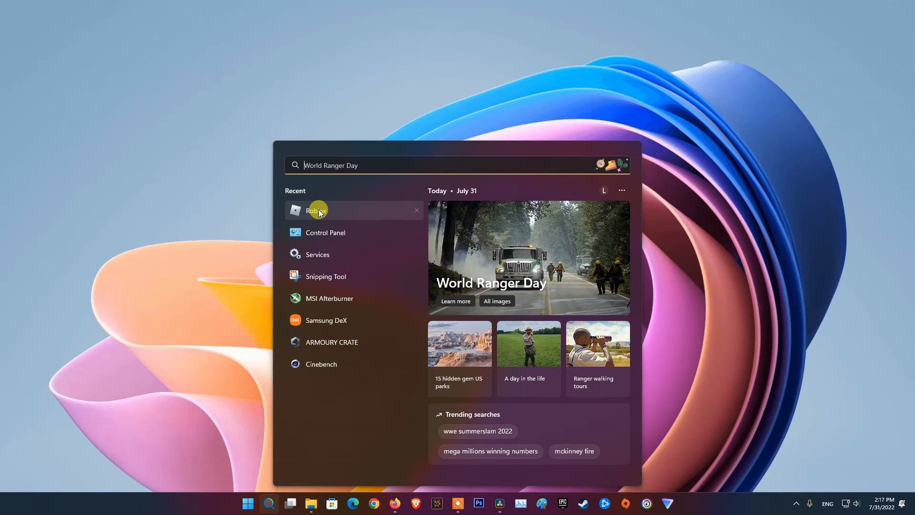
{"action": "left_click", "coordinate": [316, 210]}
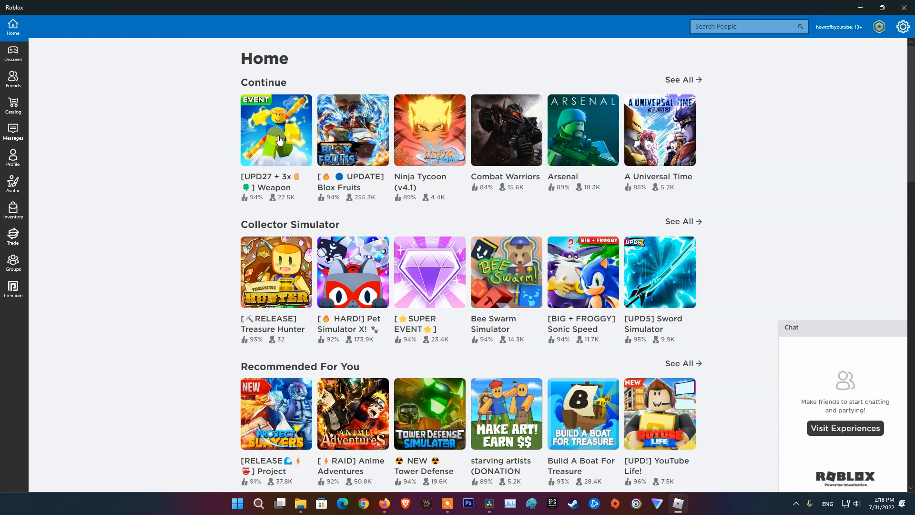
{"action": "left_click", "coordinate": [276, 130]}
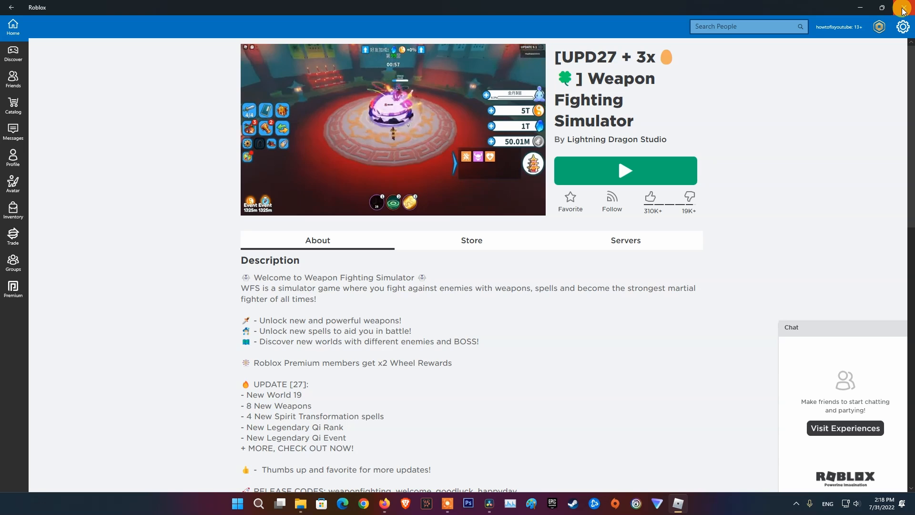
{"action": "left_click", "coordinate": [903, 10]}
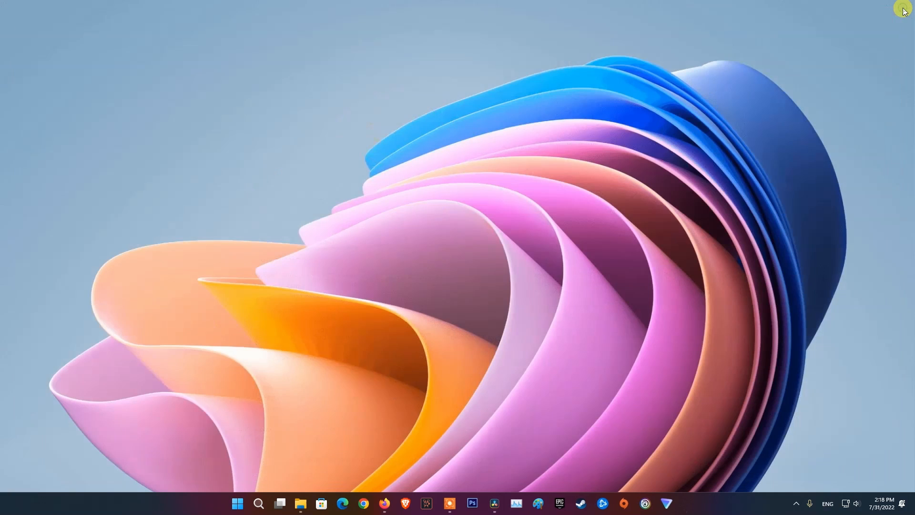
- Restart the computer via Start > Power, relaunch Roblox from recent apps and close it again
{"action": "left_click", "coordinate": [238, 503]}
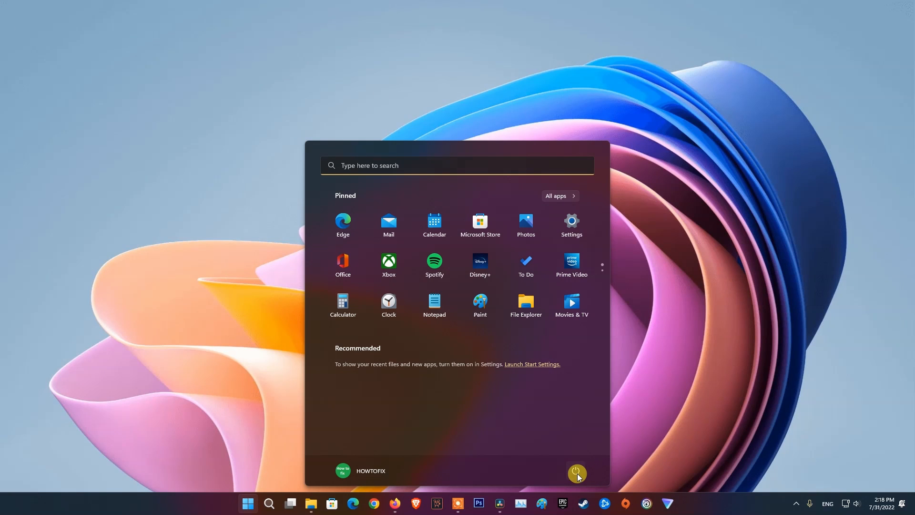
{"action": "left_click", "coordinate": [576, 472]}
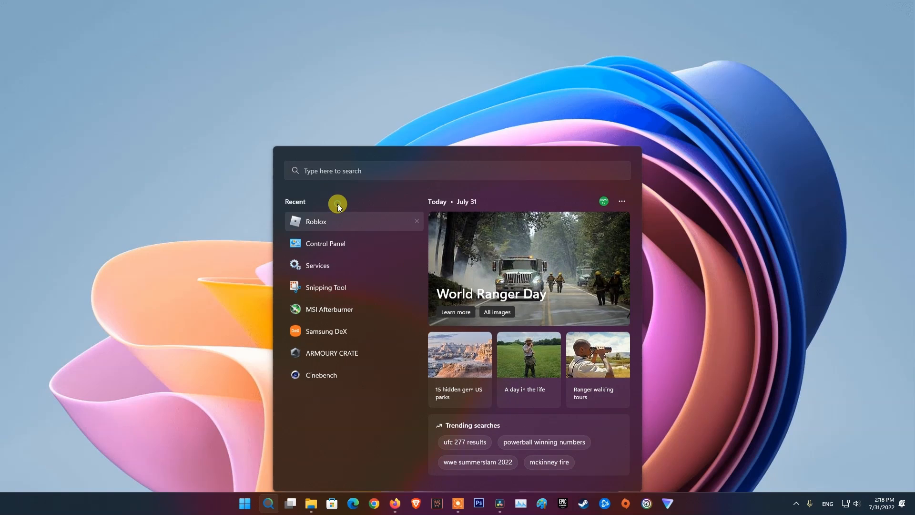
{"action": "left_click", "coordinate": [316, 221]}
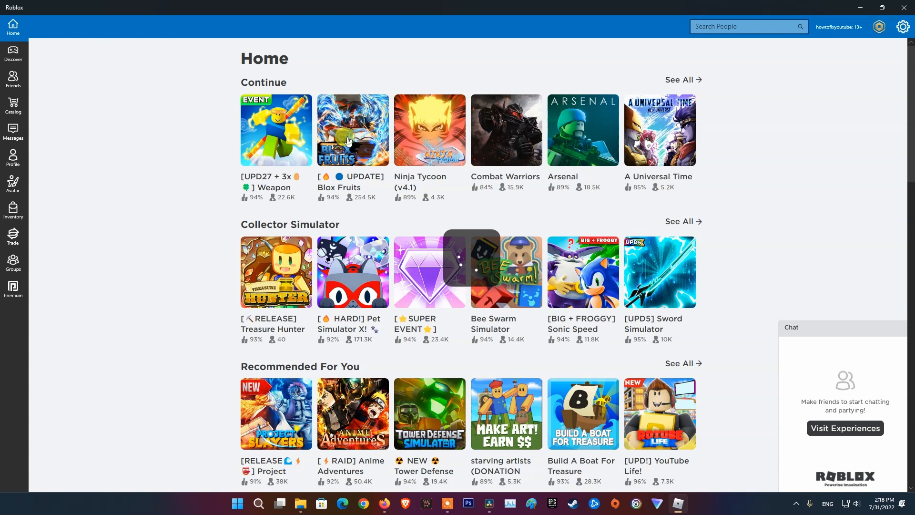
{"action": "left_click", "coordinate": [353, 130]}
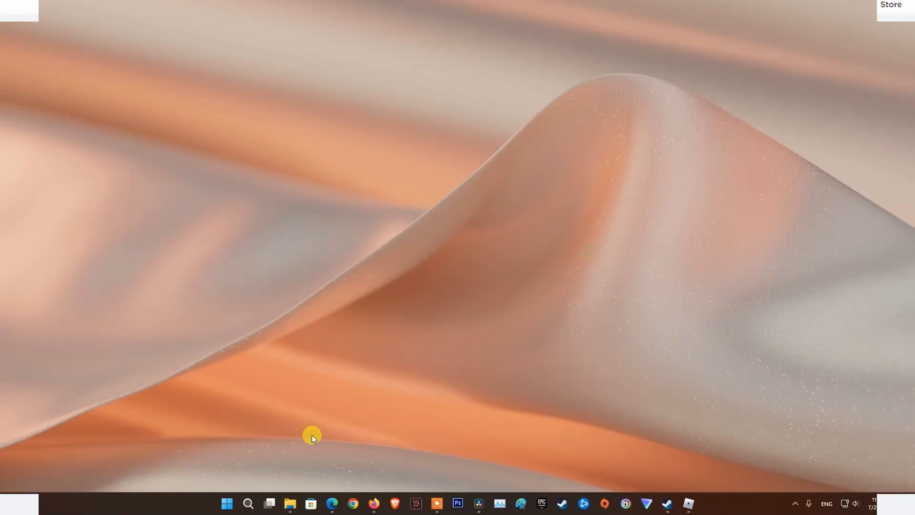
- Load status.roblox.com in Edge and review the User, Player and Creator service statuses
{"action": "left_click", "coordinate": [332, 504]}
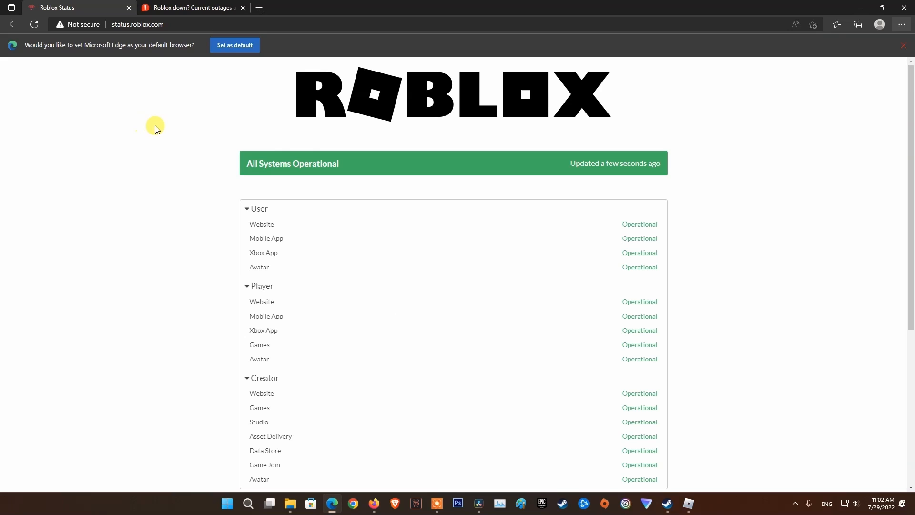
{"action": "mouse_move", "coordinate": [187, 171]}
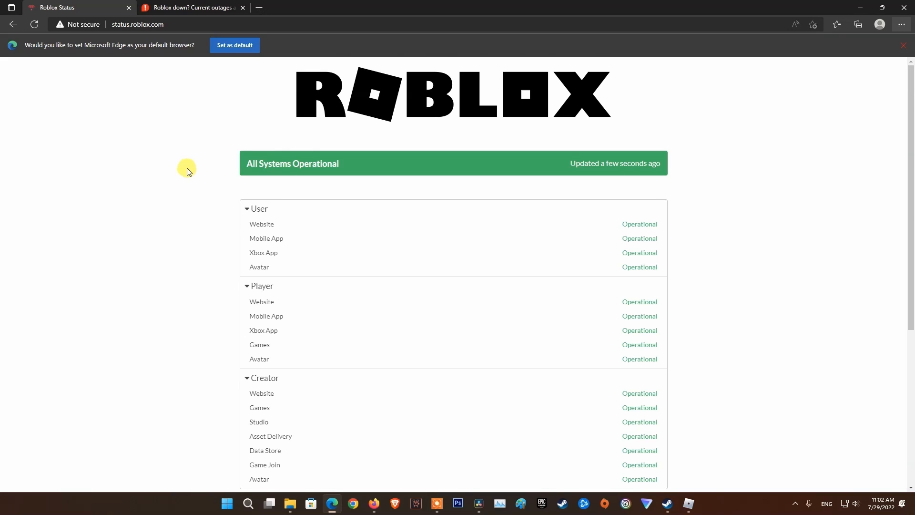
{"action": "scroll", "scroll_direction": "down", "scroll_amount": 3}
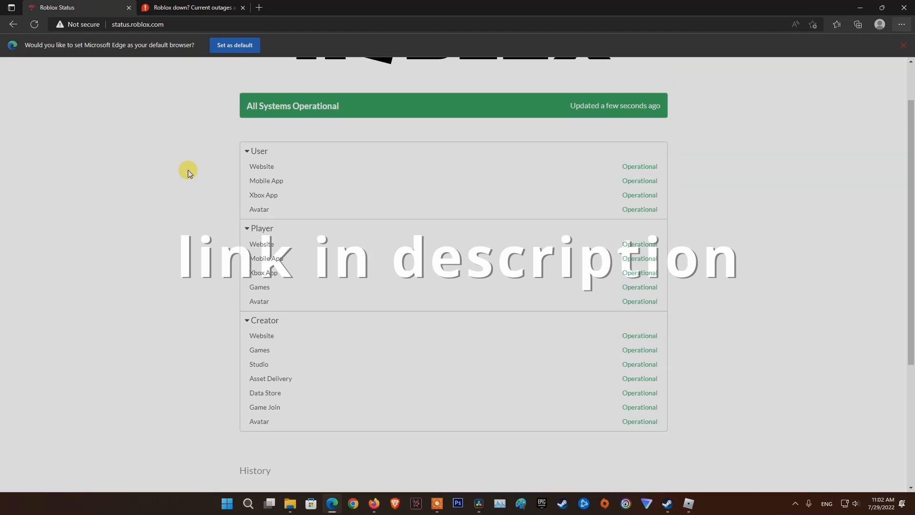
{"action": "double_click", "coordinate": [263, 195]}
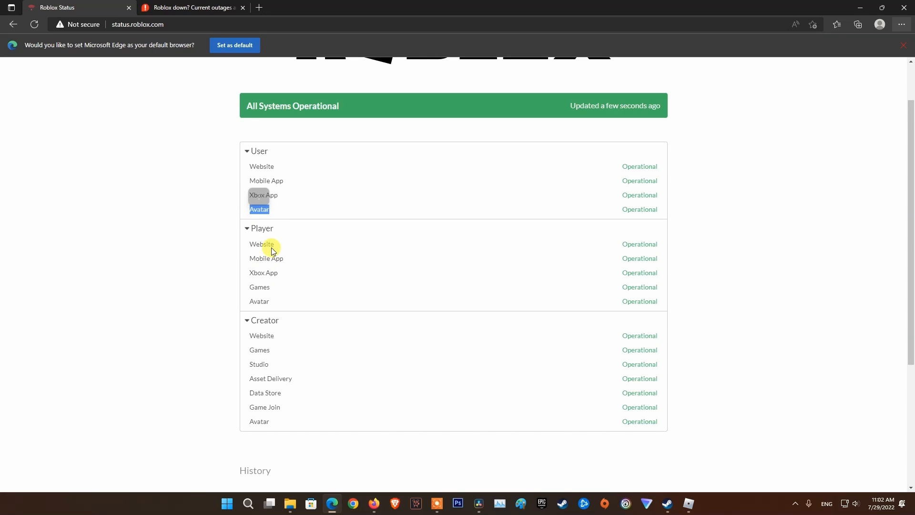
{"action": "mouse_move", "coordinate": [263, 143]}
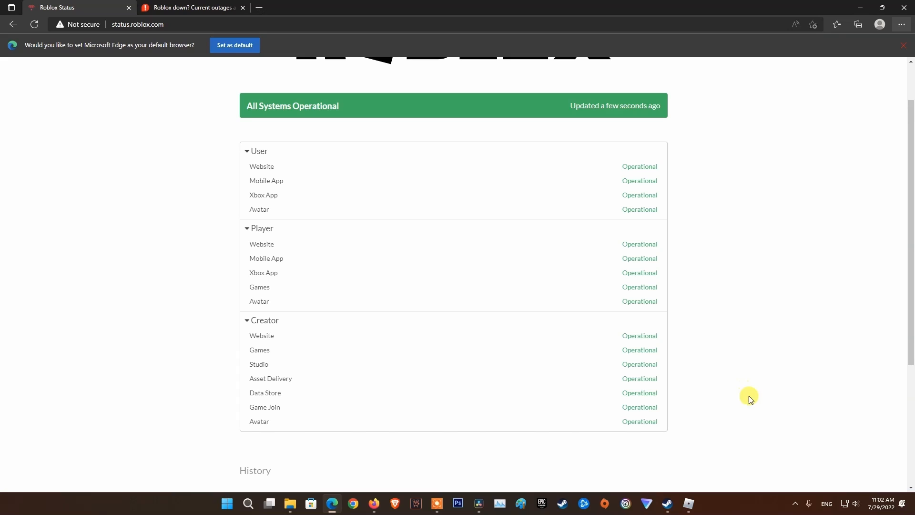
{"action": "mouse_move", "coordinate": [198, 10]}
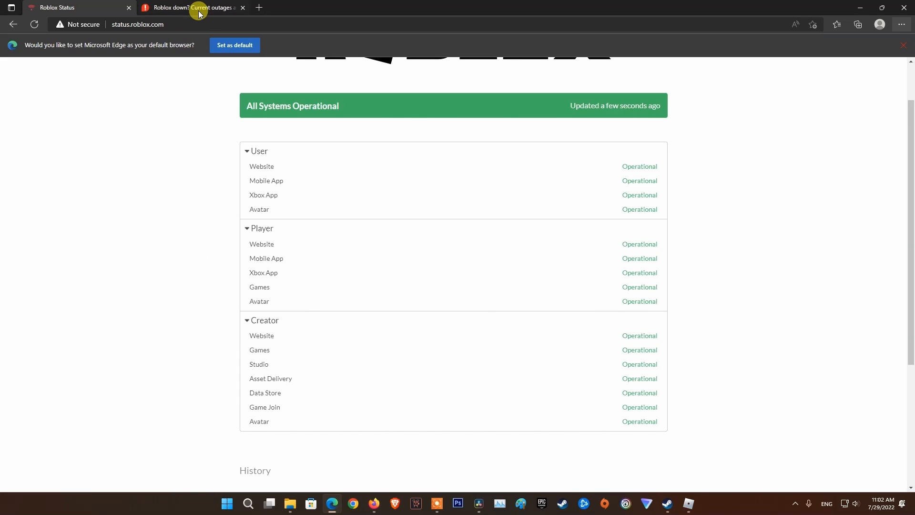
{"action": "left_click", "coordinate": [192, 8]}
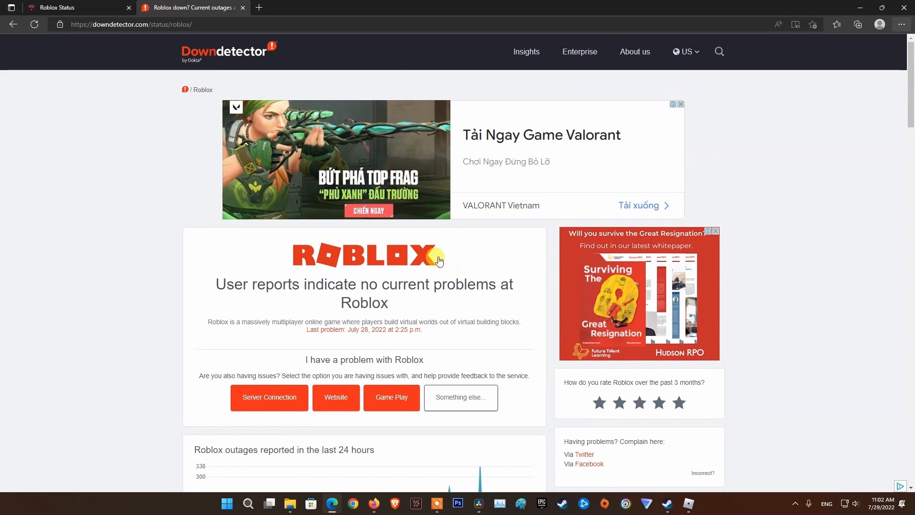
{"action": "scroll", "scroll_direction": "down", "scroll_amount": 3}
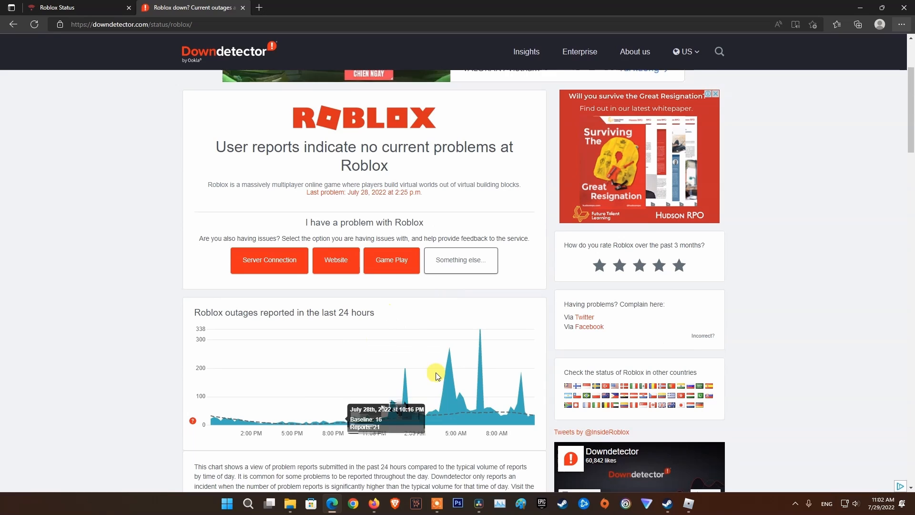
{"action": "scroll", "scroll_direction": "down", "scroll_amount": 3}
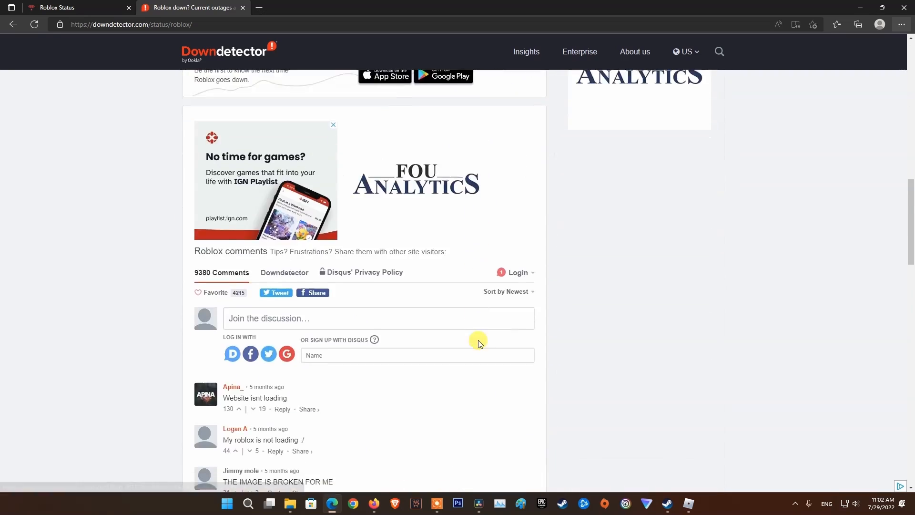
{"action": "scroll", "scroll_direction": "down", "scroll_amount": 3}
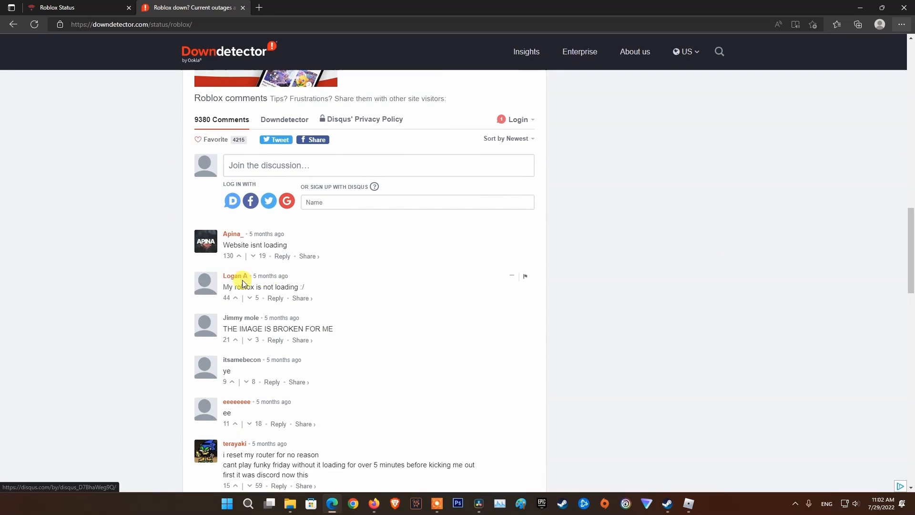
{"action": "scroll", "scroll_direction": "down", "scroll_amount": 3}
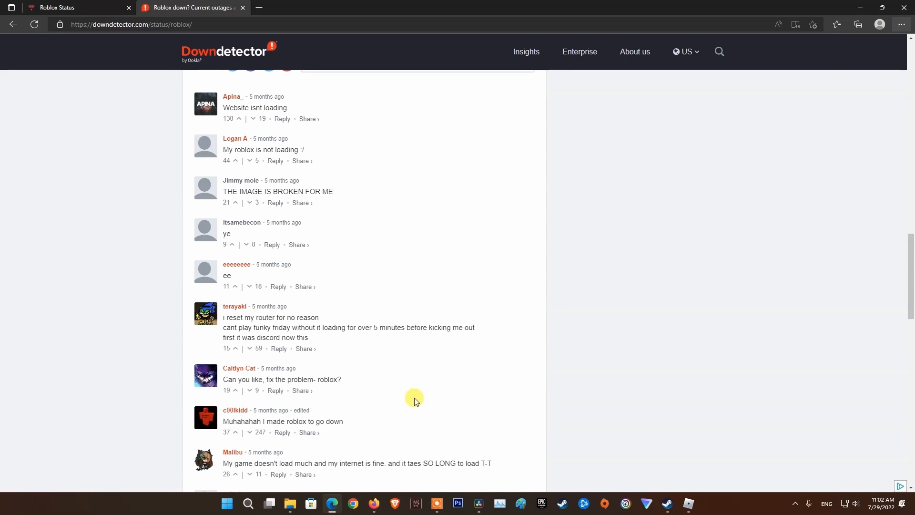
{"action": "mouse_move", "coordinate": [421, 402]}
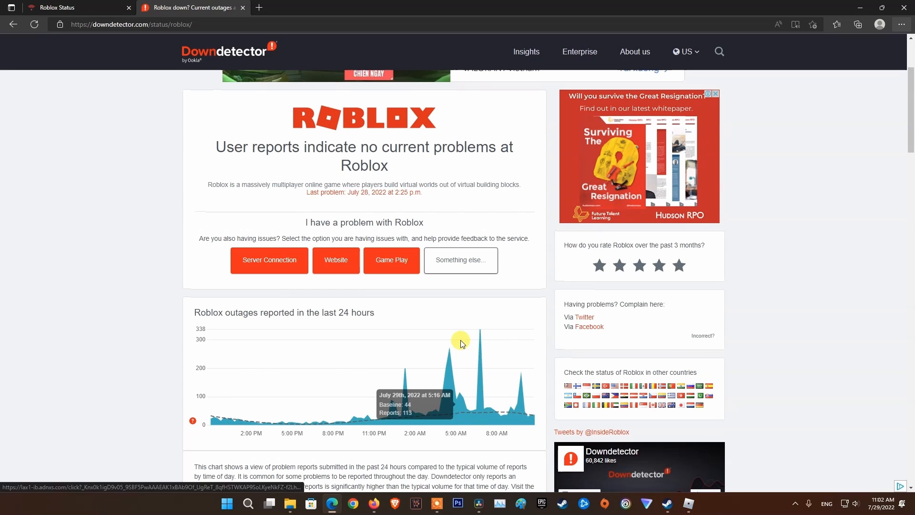
{"action": "mouse_move", "coordinate": [483, 375]}
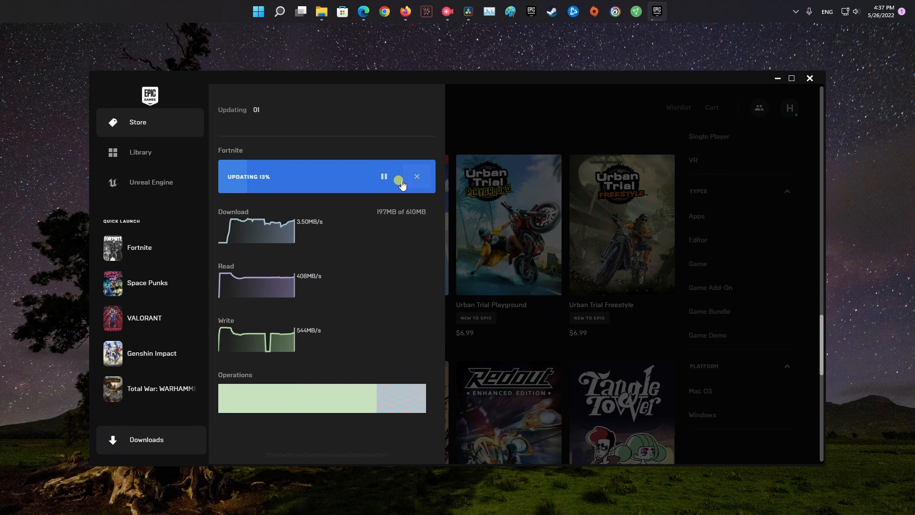
- Pause the Fortnite update at 13% in the Downloads view and return to the desktop
{"action": "left_click", "coordinate": [383, 176]}
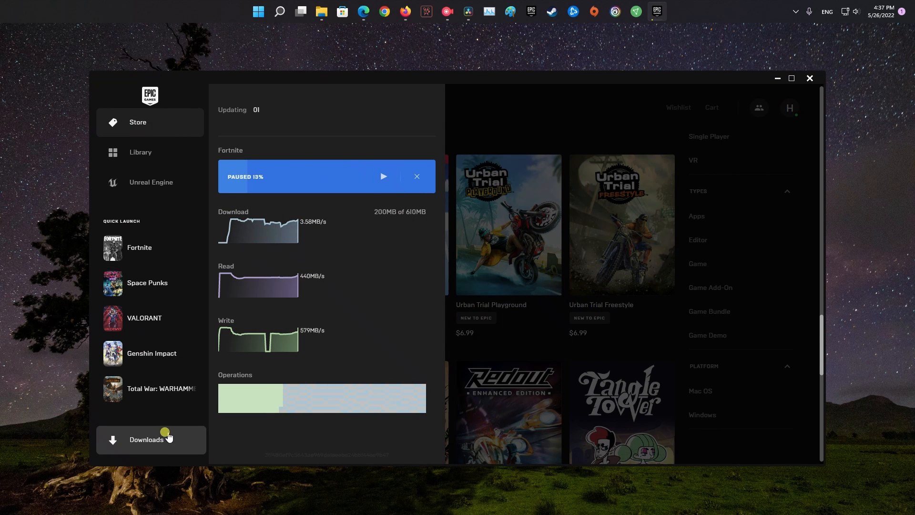
{"action": "left_click", "coordinate": [810, 77]}
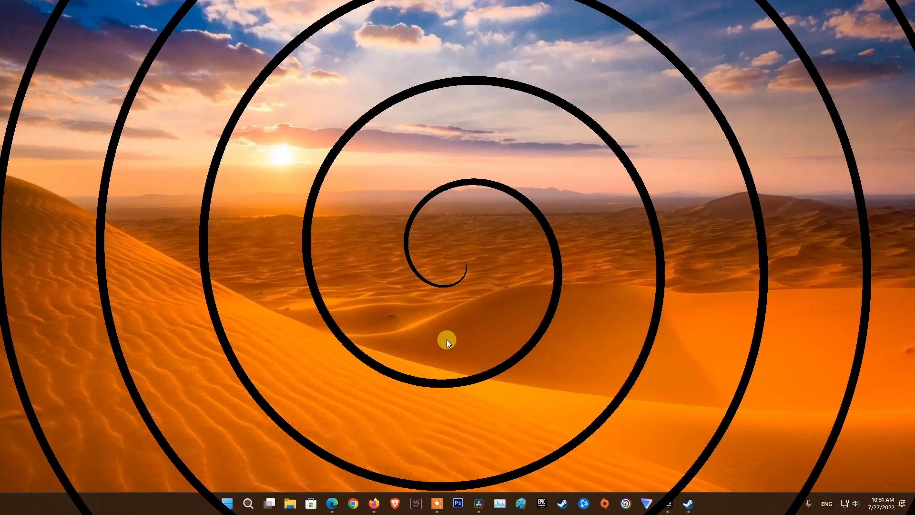
- Launch Windows Settings and run the Internet Connections troubleshooter under Other troubleshooters
{"action": "left_click", "coordinate": [227, 504]}
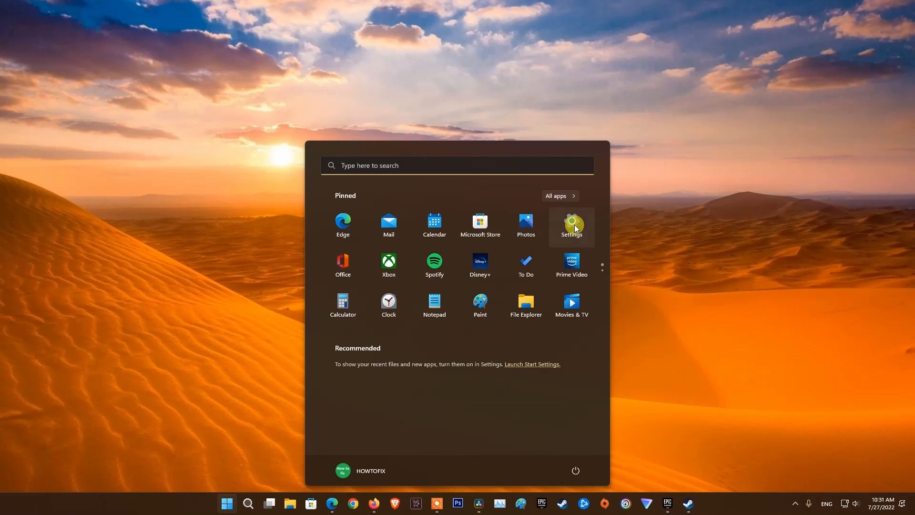
{"action": "left_click", "coordinate": [571, 223]}
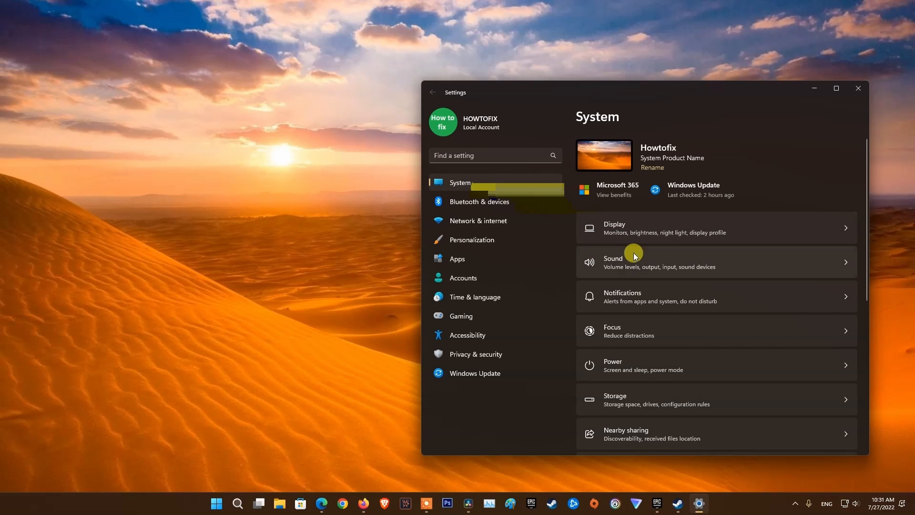
{"action": "scroll", "scroll_direction": "down", "scroll_amount": 3}
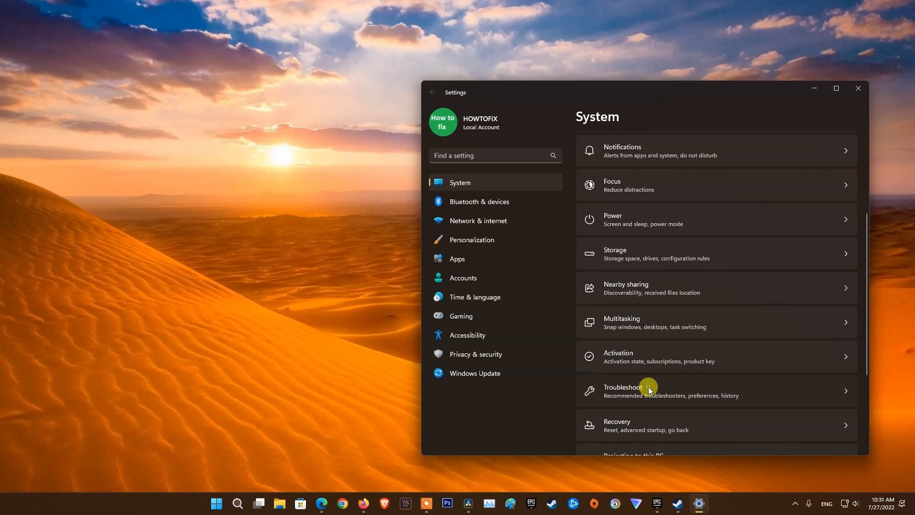
{"action": "left_click", "coordinate": [622, 391]}
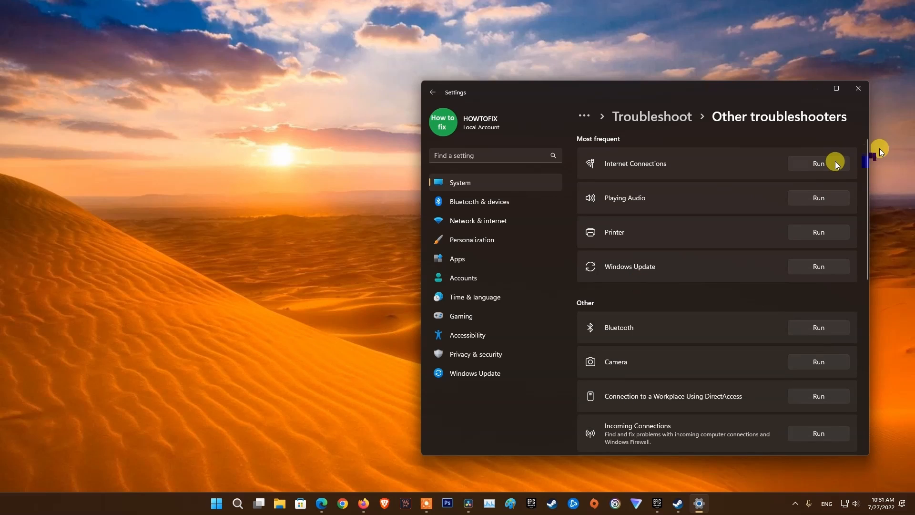
{"action": "left_click", "coordinate": [818, 163]}
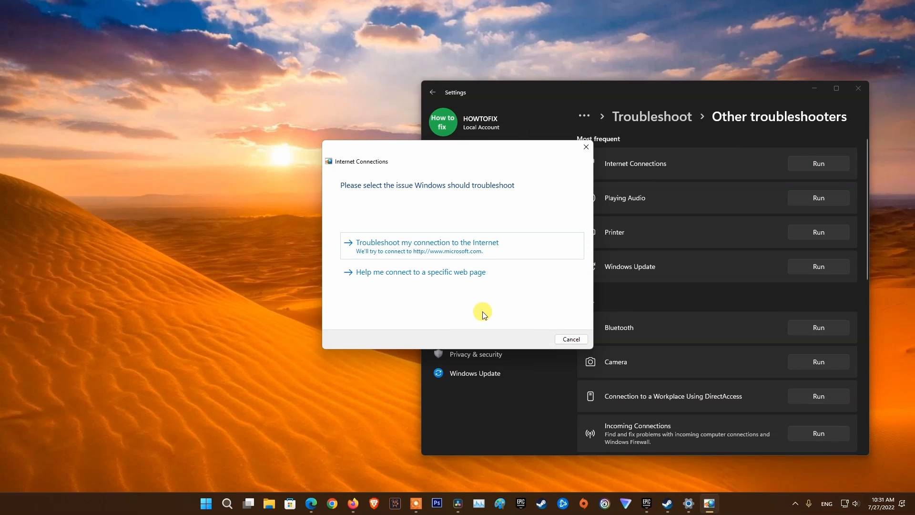
{"action": "mouse_move", "coordinate": [486, 311]}
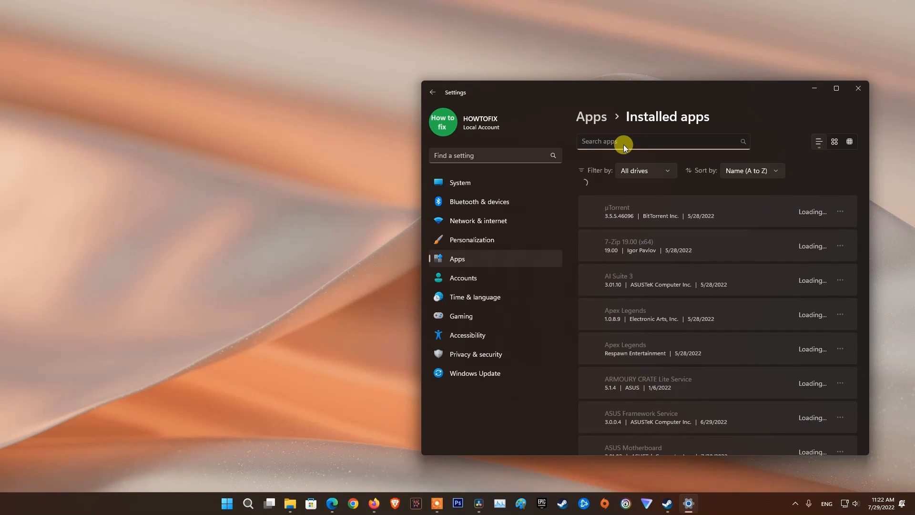
- Search installed apps for 'rob' and choose Uninstall from Roblox's options menu
{"action": "type", "text": "r"}
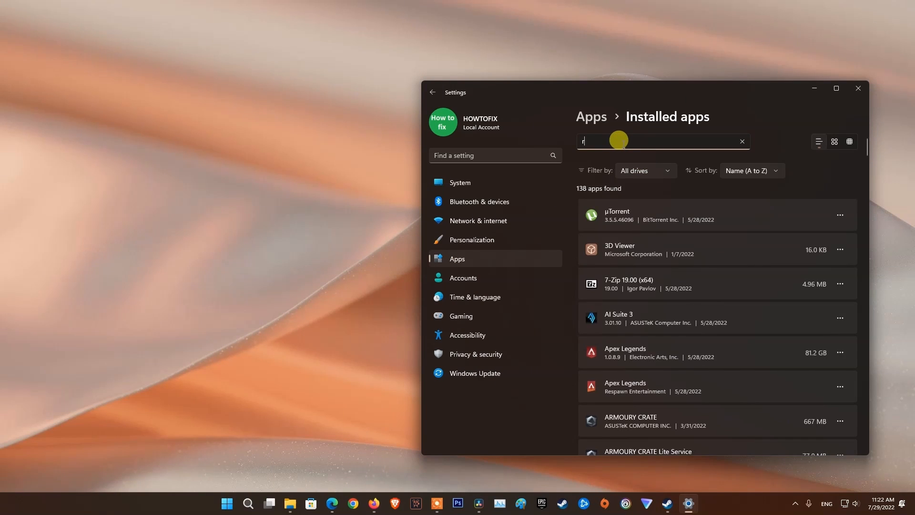
{"action": "left_click", "coordinate": [840, 215]}
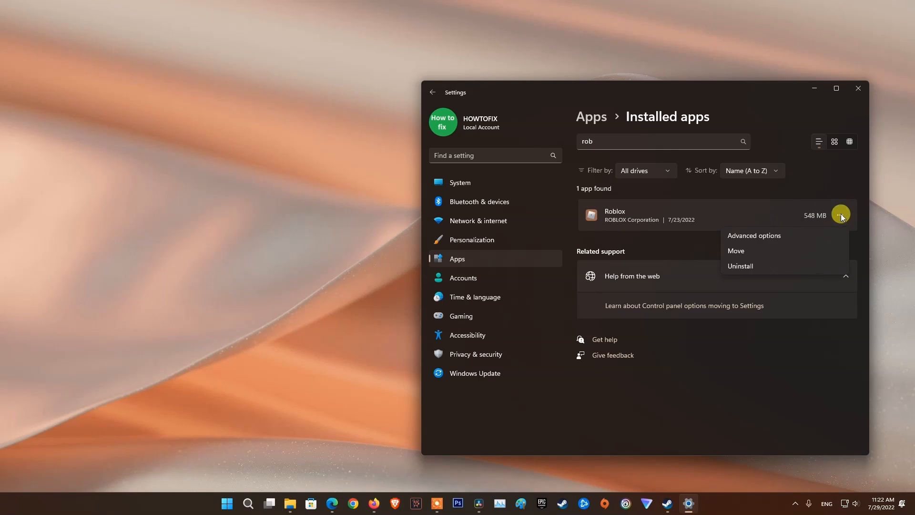
{"action": "left_click", "coordinate": [320, 503]}
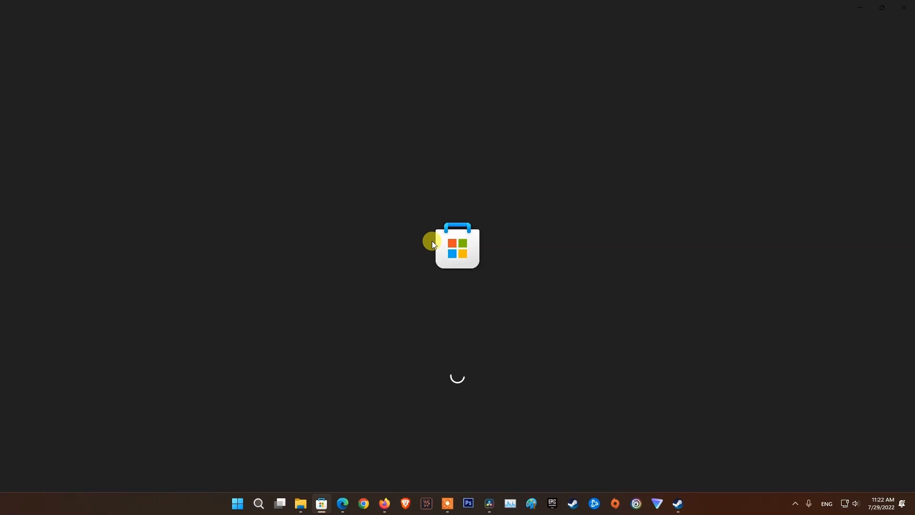
- Search the Microsoft Store for 'rob' to find Roblox
{"action": "type", "text": "rob"}
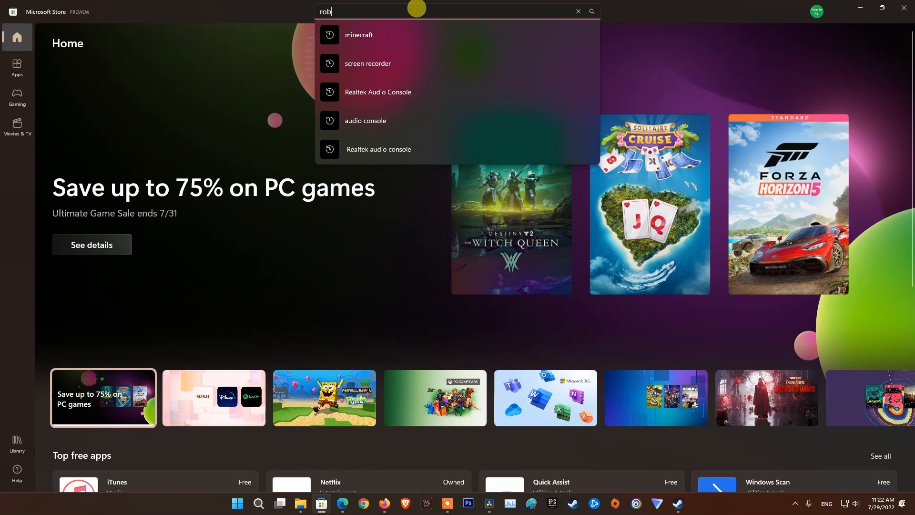